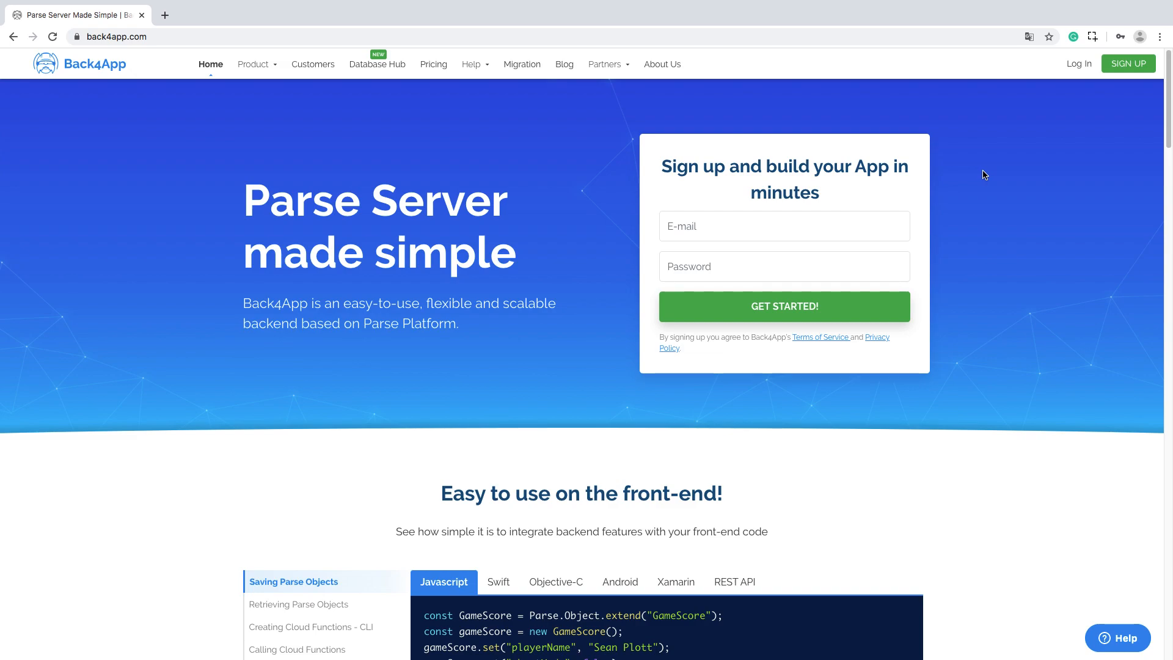
mouse_move(1081, 66)
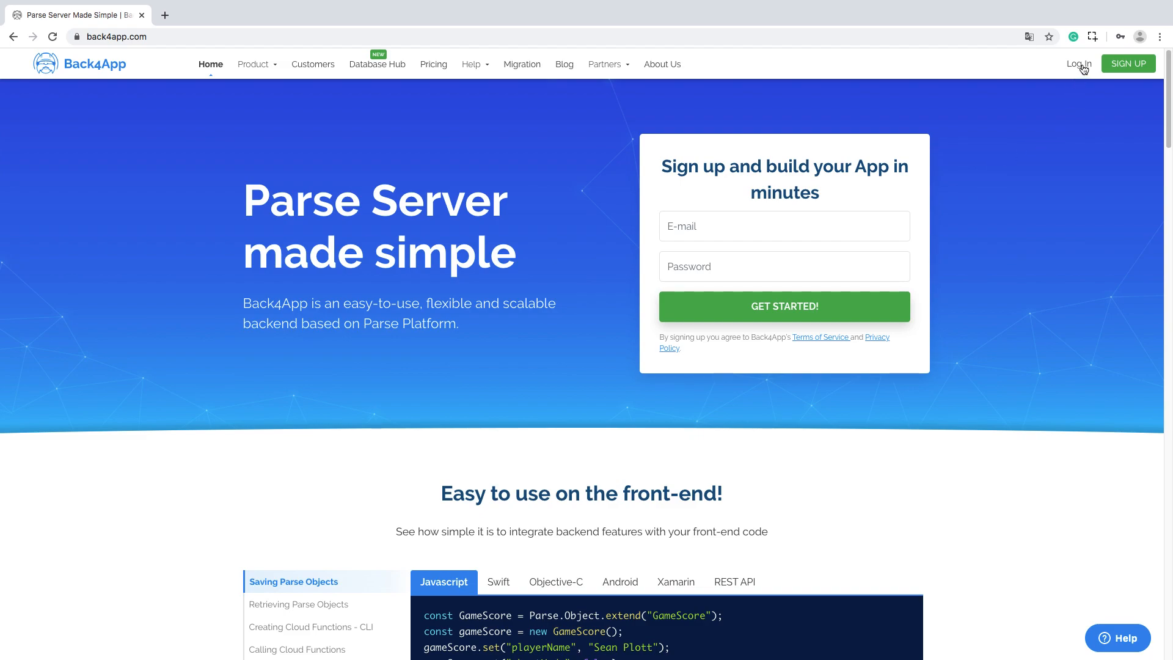
Log into the Back4App account to reach the My Apps list showing Sample Blog App.
left_click(1079, 63)
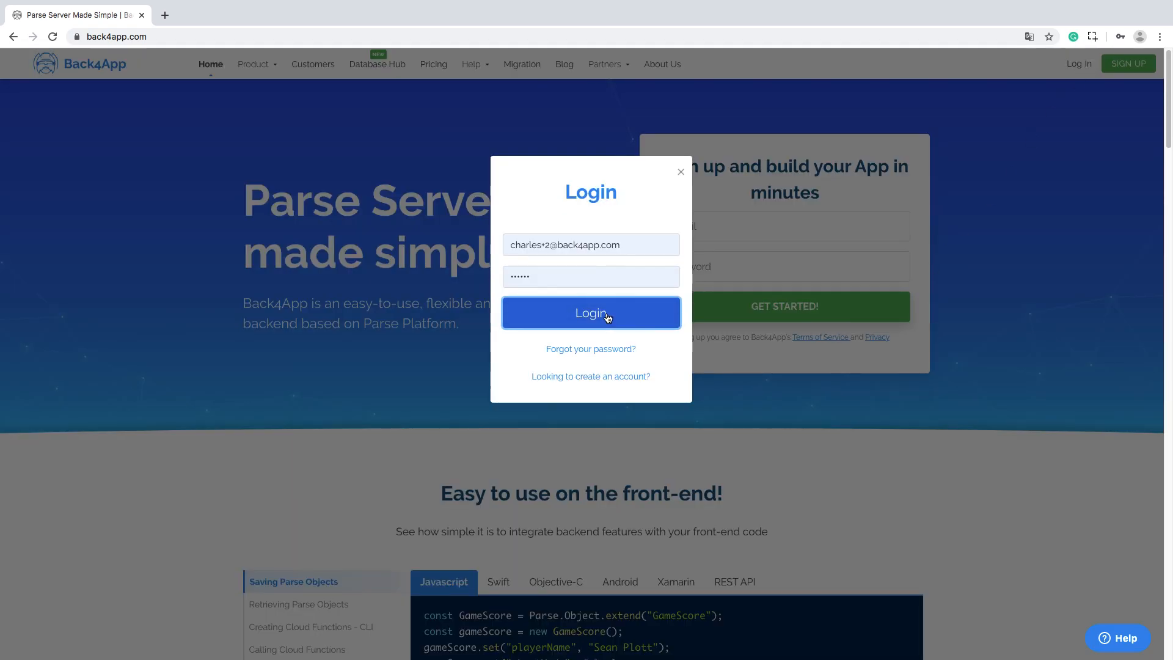
left_click(591, 313)
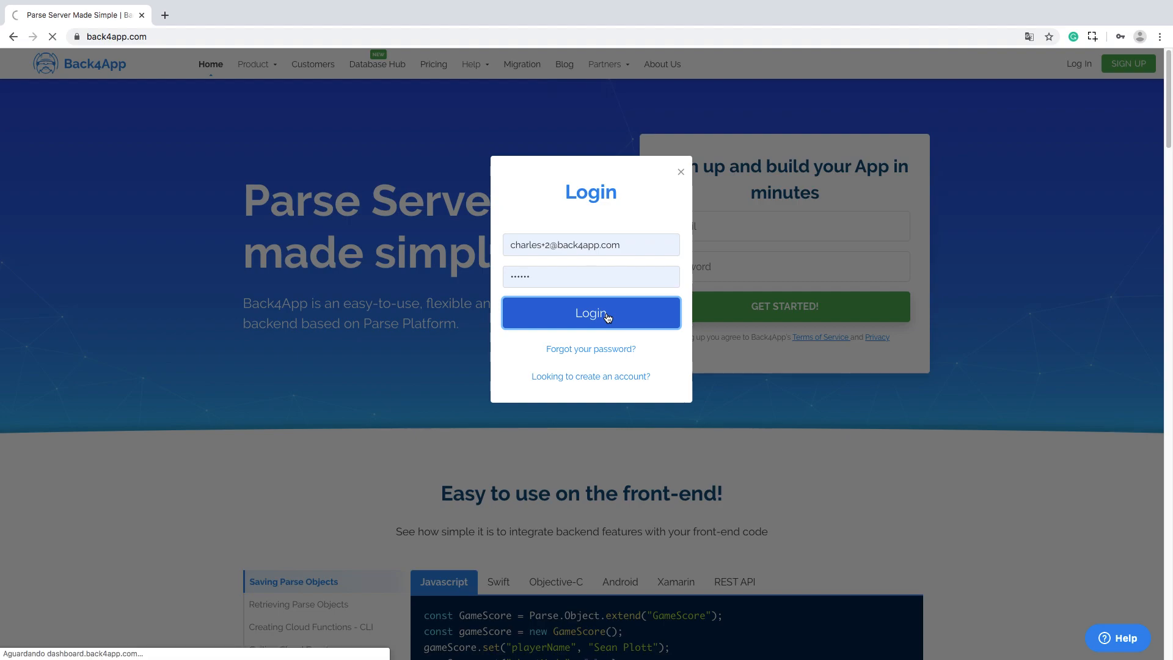
left_click(592, 313)
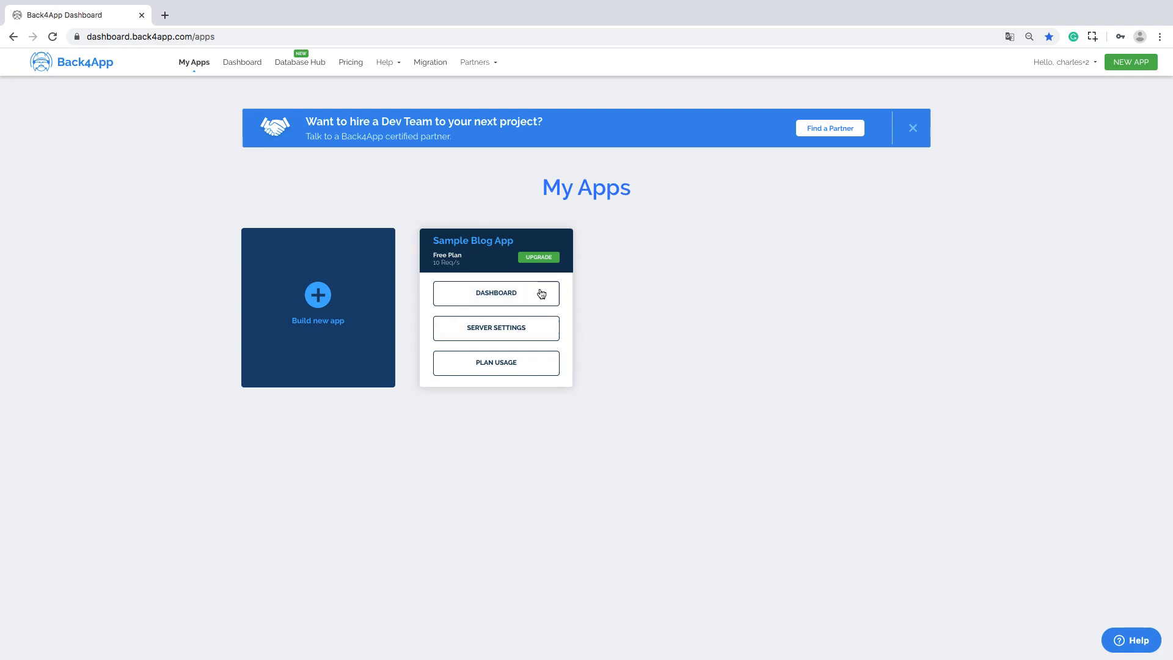
Enter the Sample Blog App dashboard and show its Security & Keys listing.
left_click(496, 294)
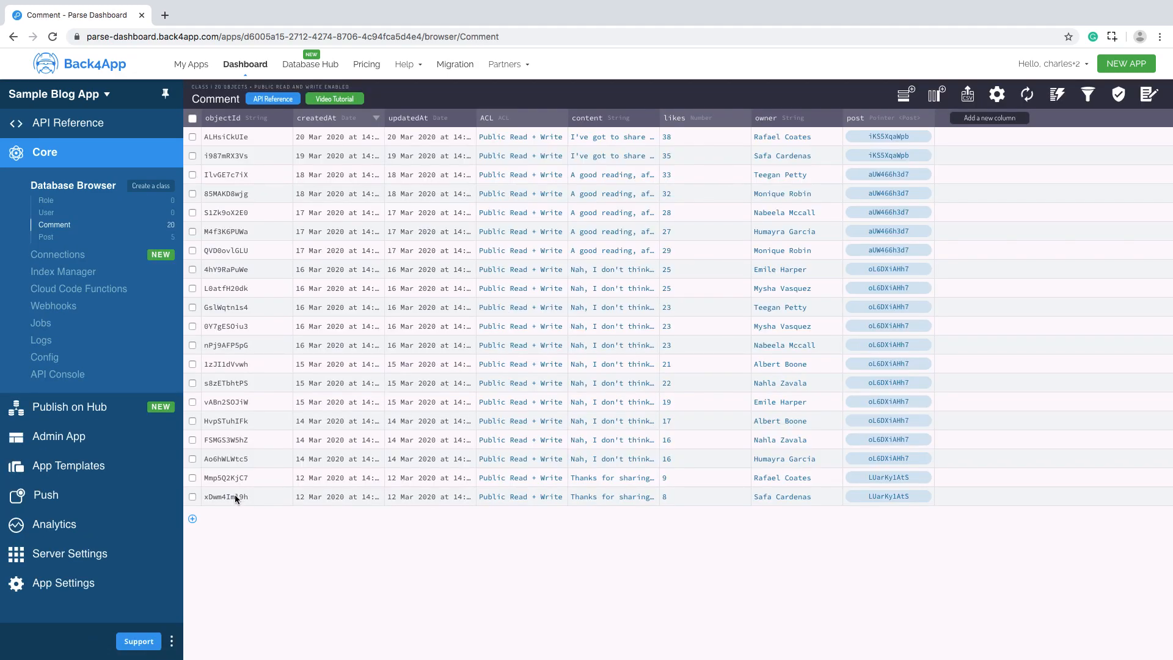
left_click(64, 583)
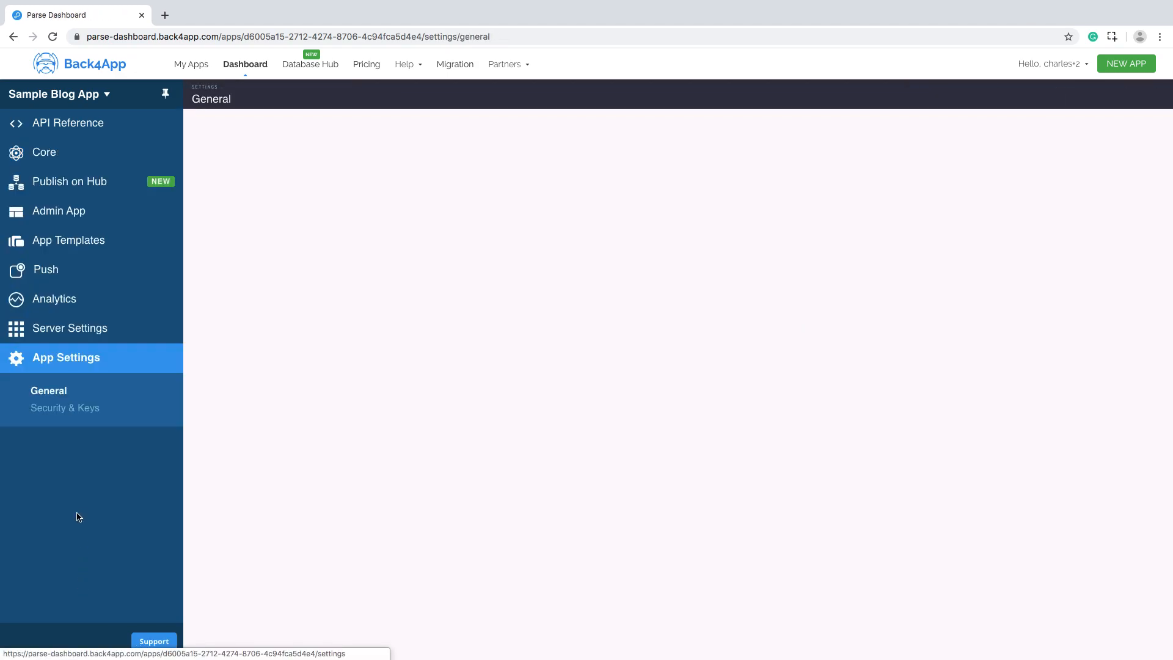
left_click(64, 408)
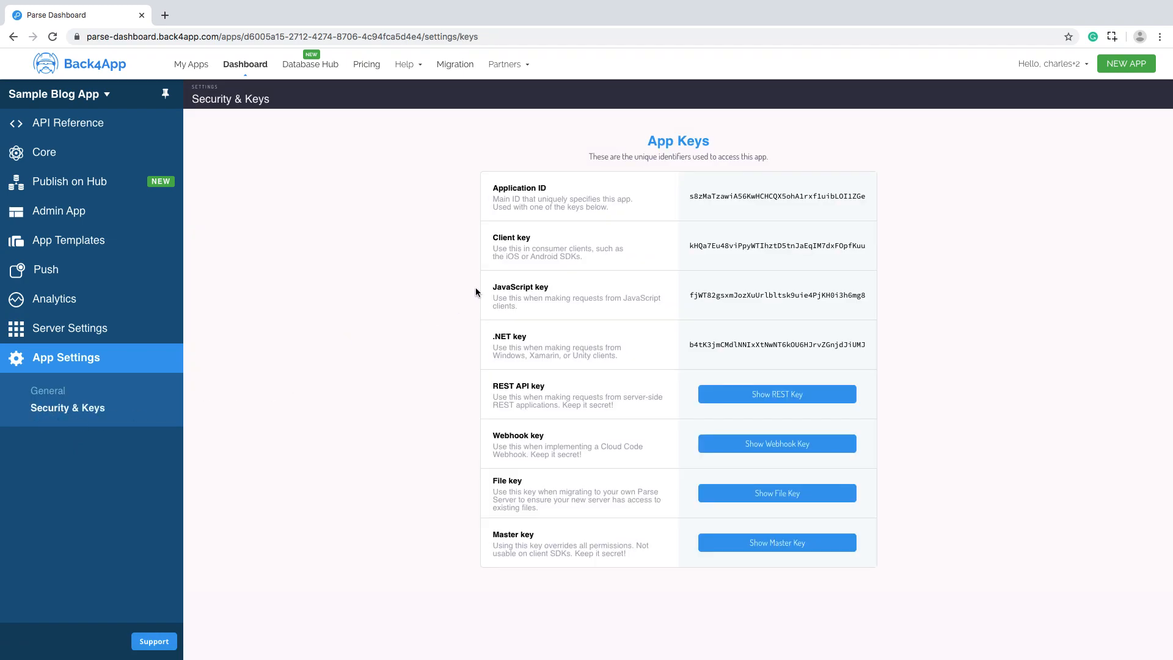
mouse_move(701, 264)
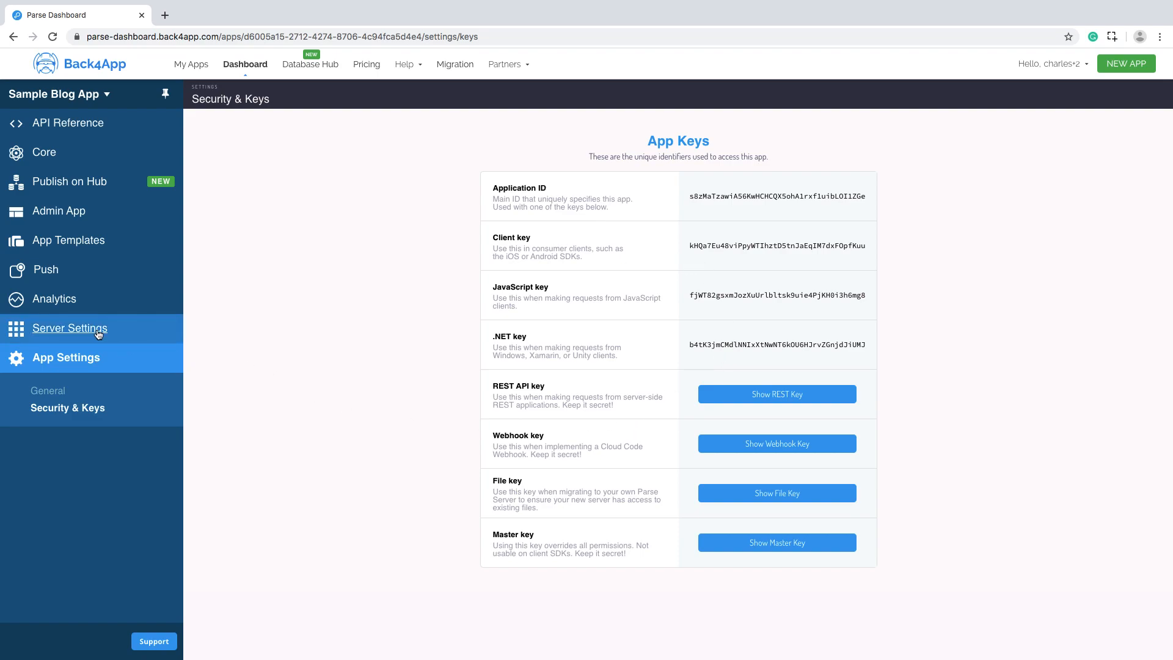
Show the app's Core Settings with App Id, Parse API address and Parse version 3.9.0.
left_click(70, 327)
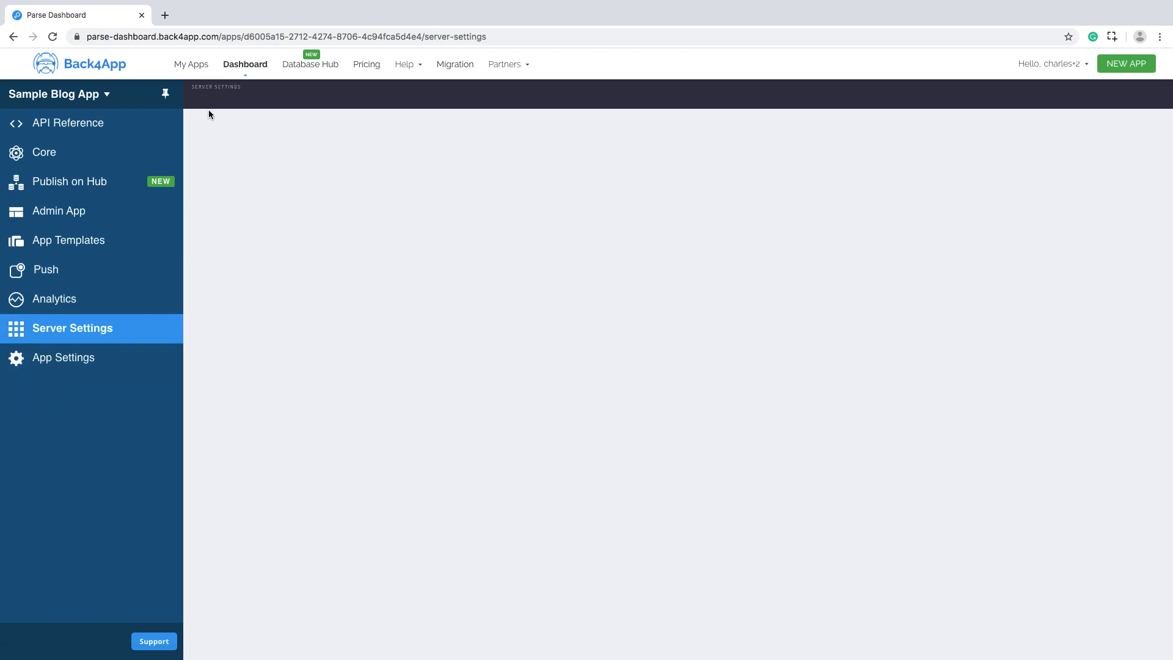
left_click(73, 328)
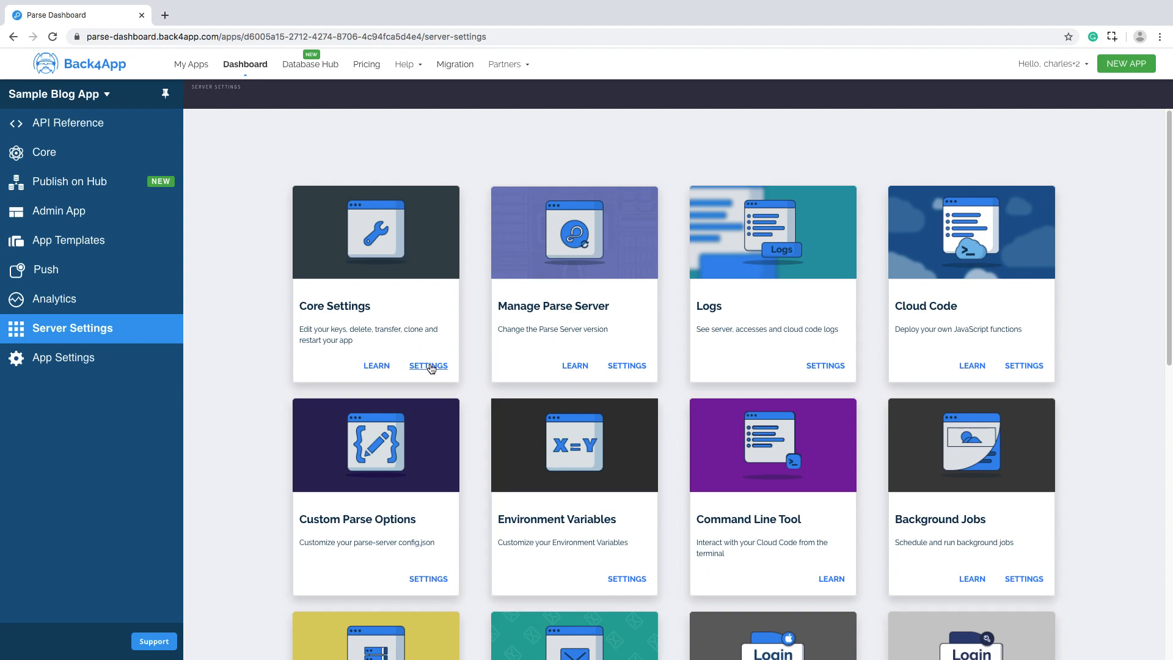
left_click(428, 367)
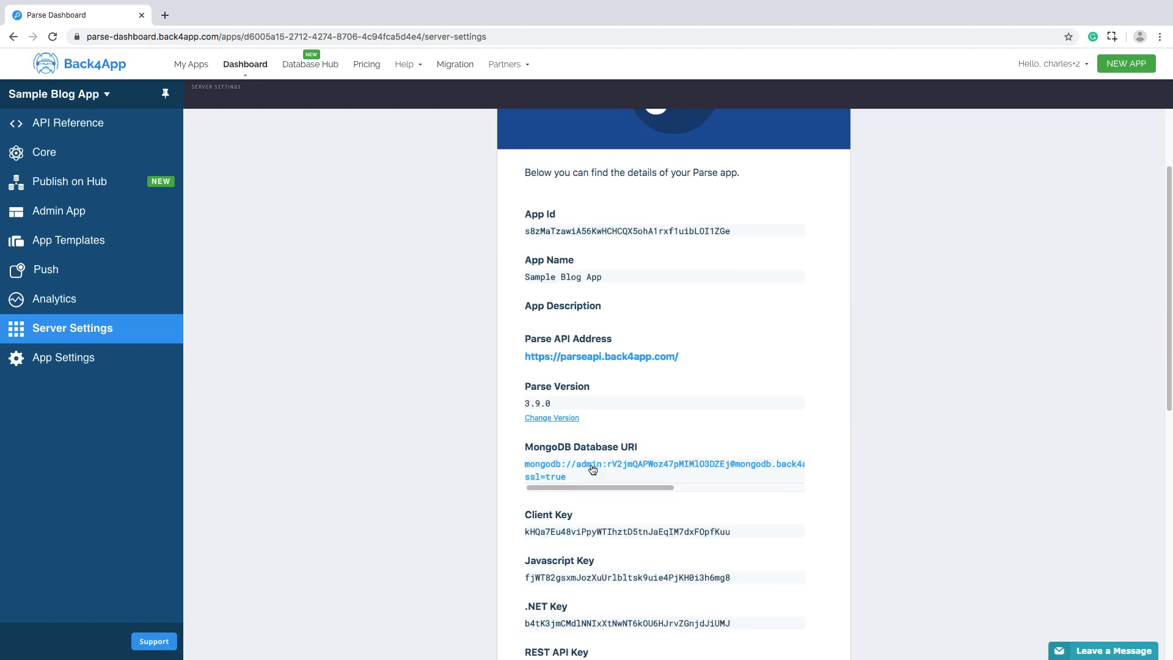
scroll("down", 3)
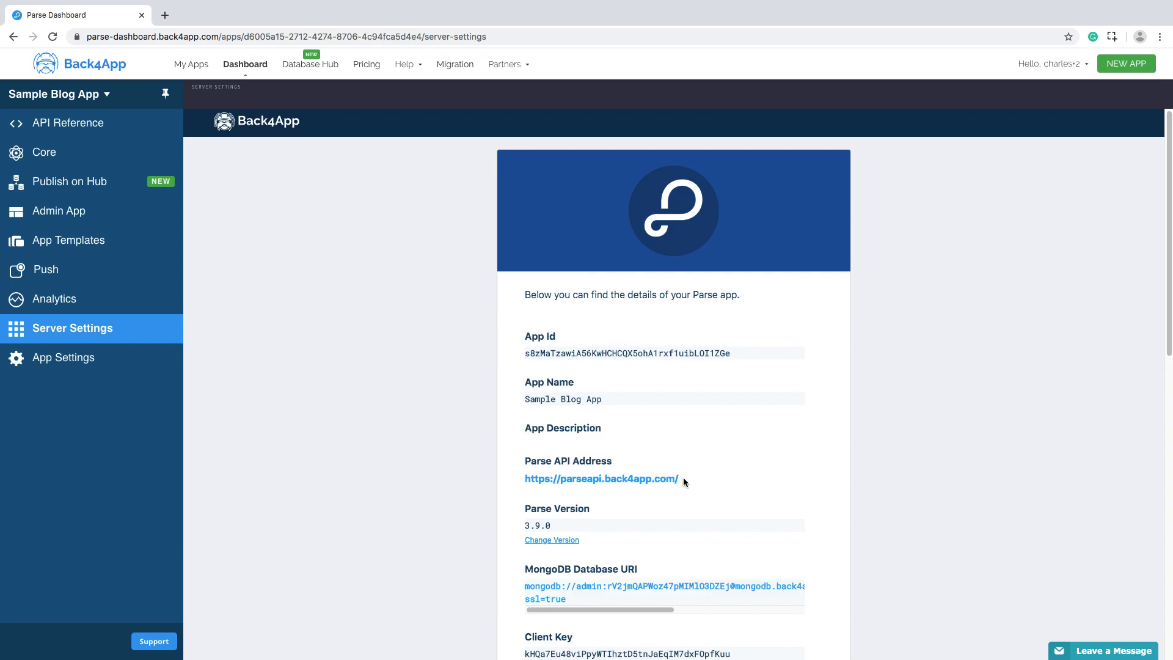
mouse_move(626, 550)
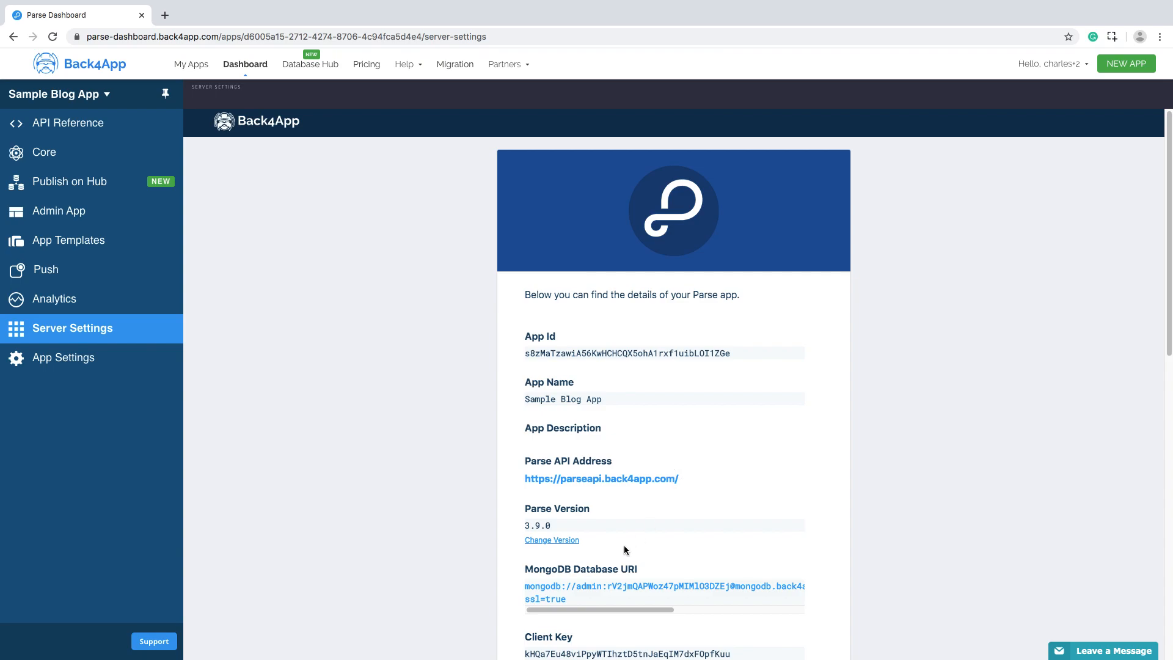